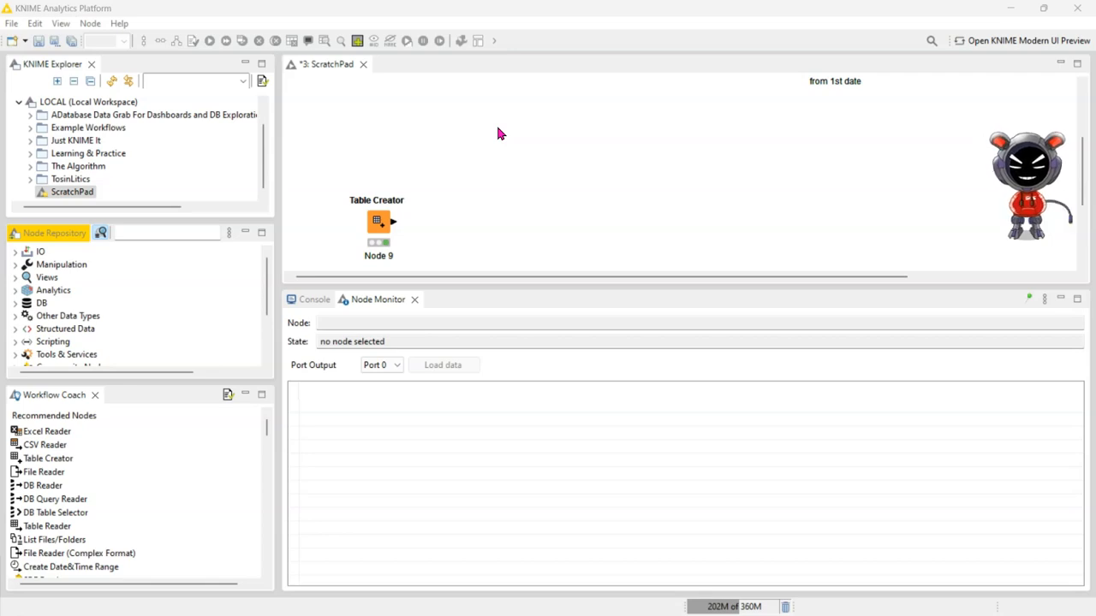
# Add a Row to Column Header node after the Table Creator, keeping 0 rows before the header
pyautogui.click(379, 221)
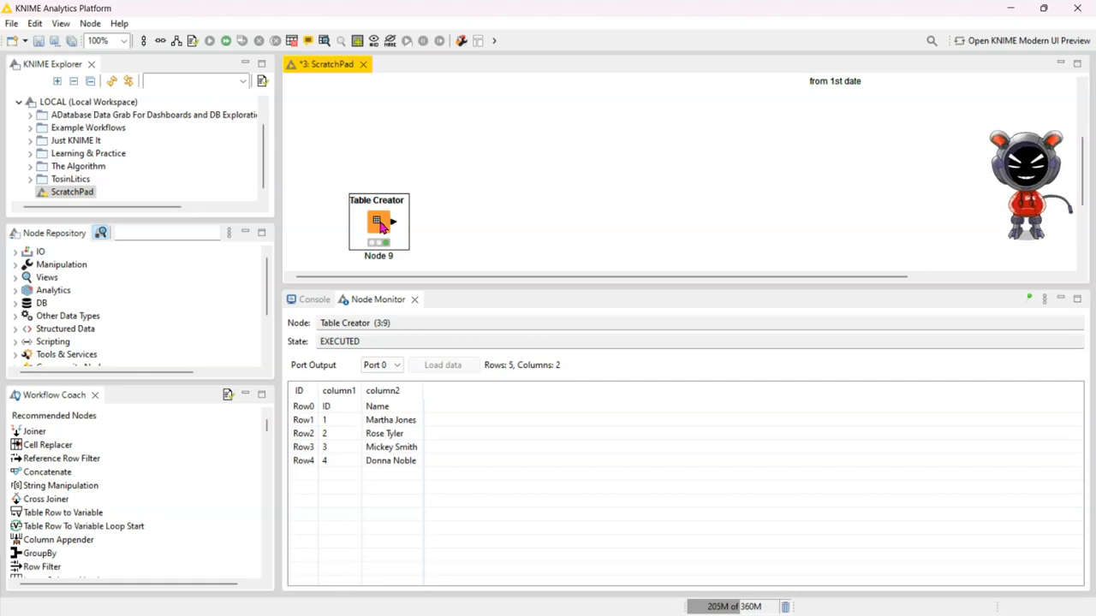
pyautogui.moveTo(368, 264)
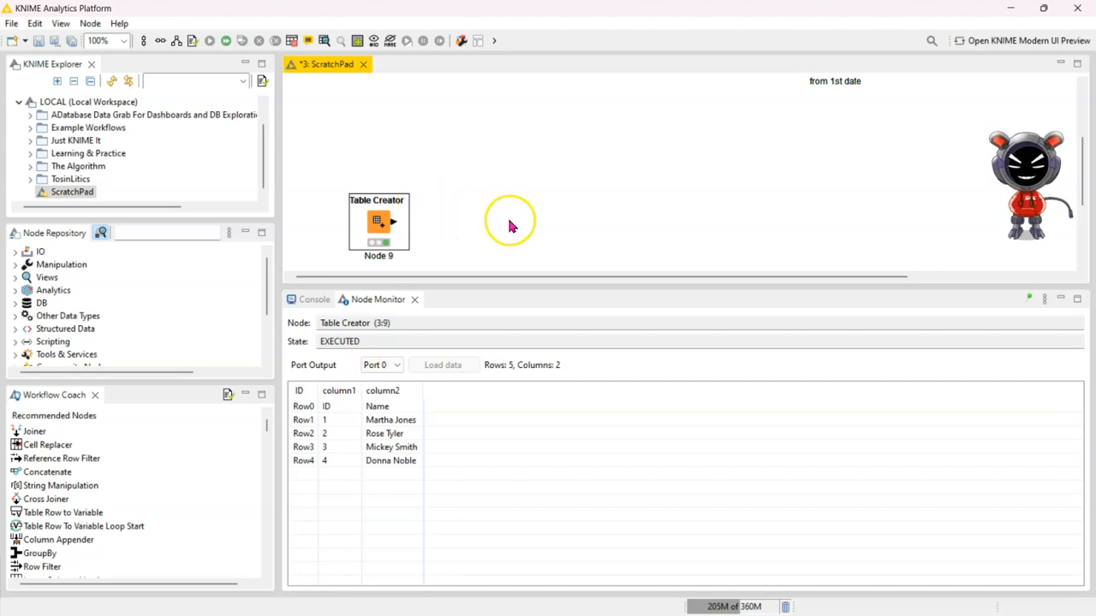
pyautogui.moveTo(408, 130)
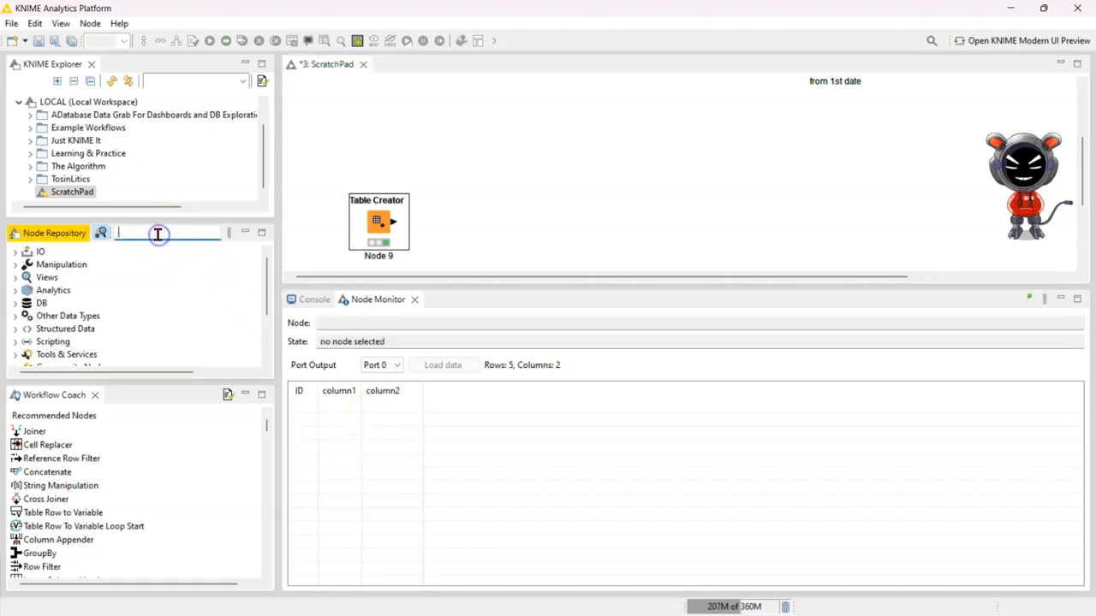
pyautogui.write('row to colu')
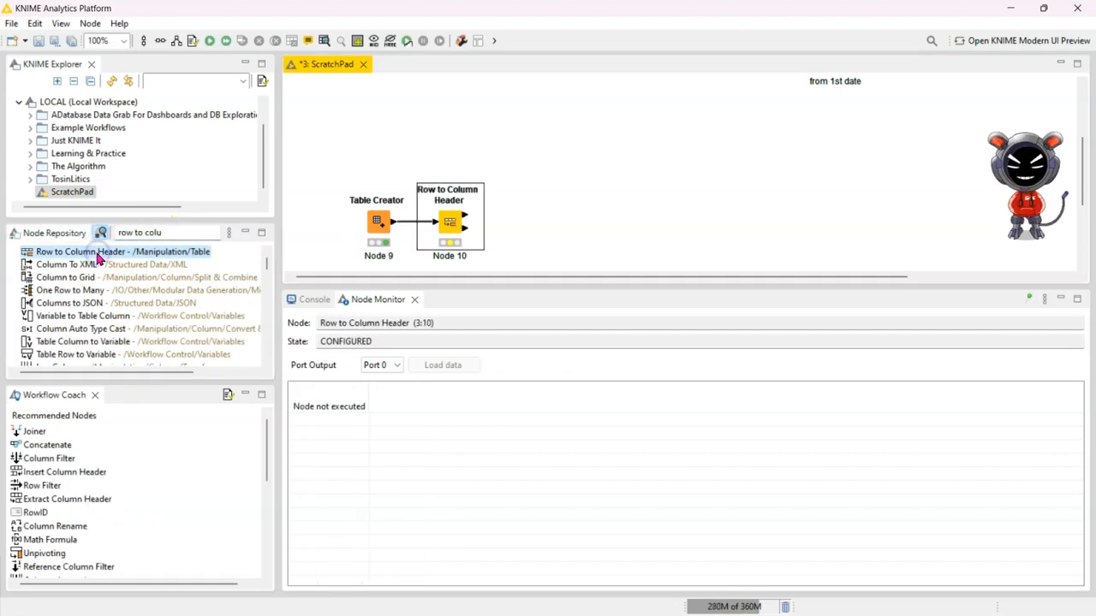
pyautogui.doubleClick(449, 219)
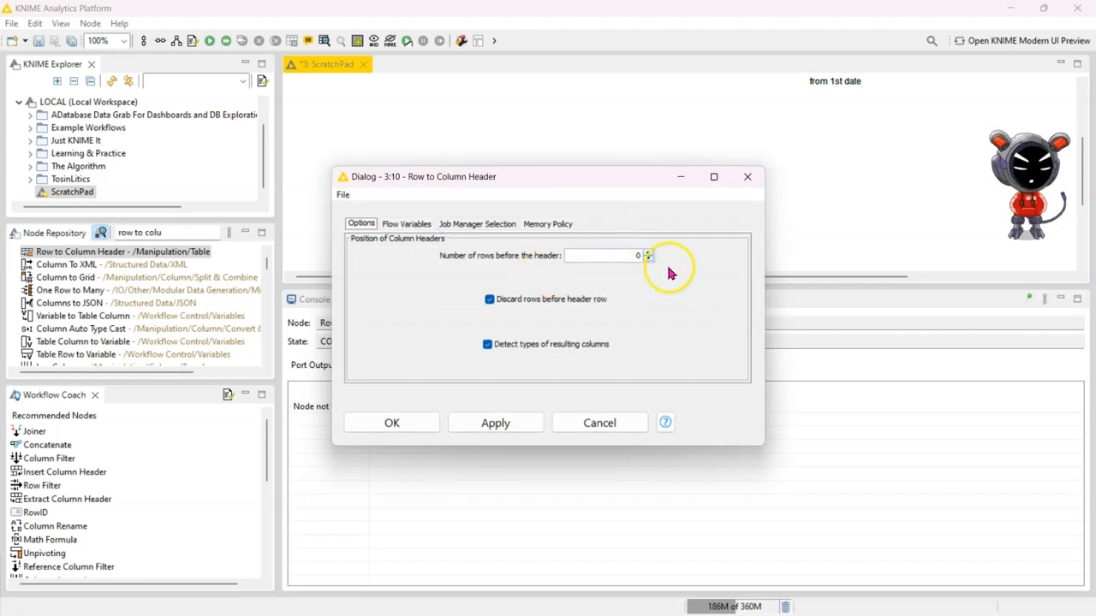
pyautogui.moveTo(640, 306)
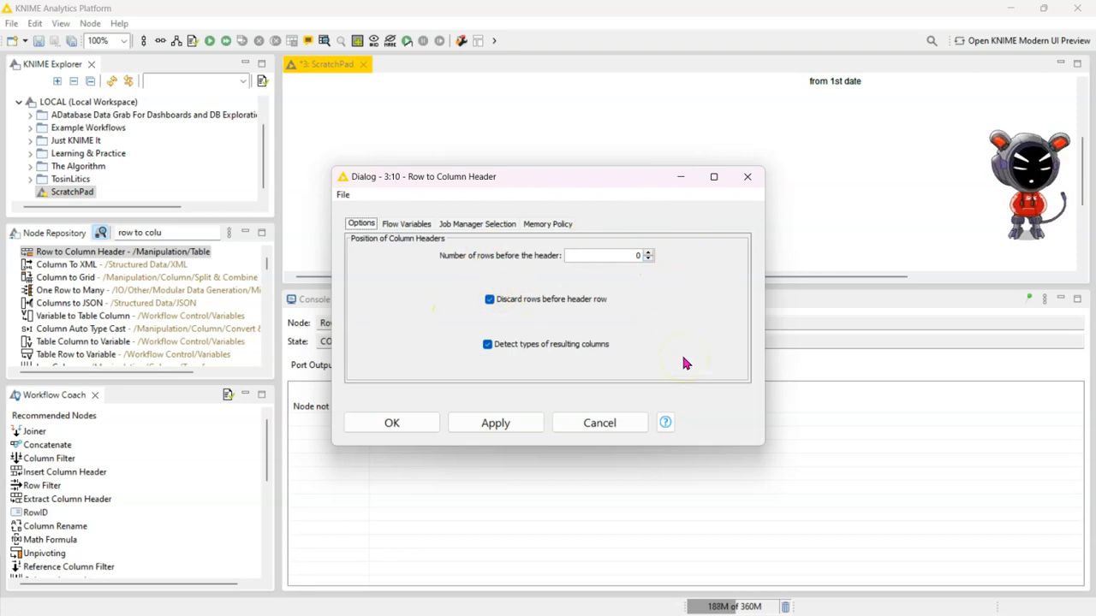
pyautogui.moveTo(459, 304)
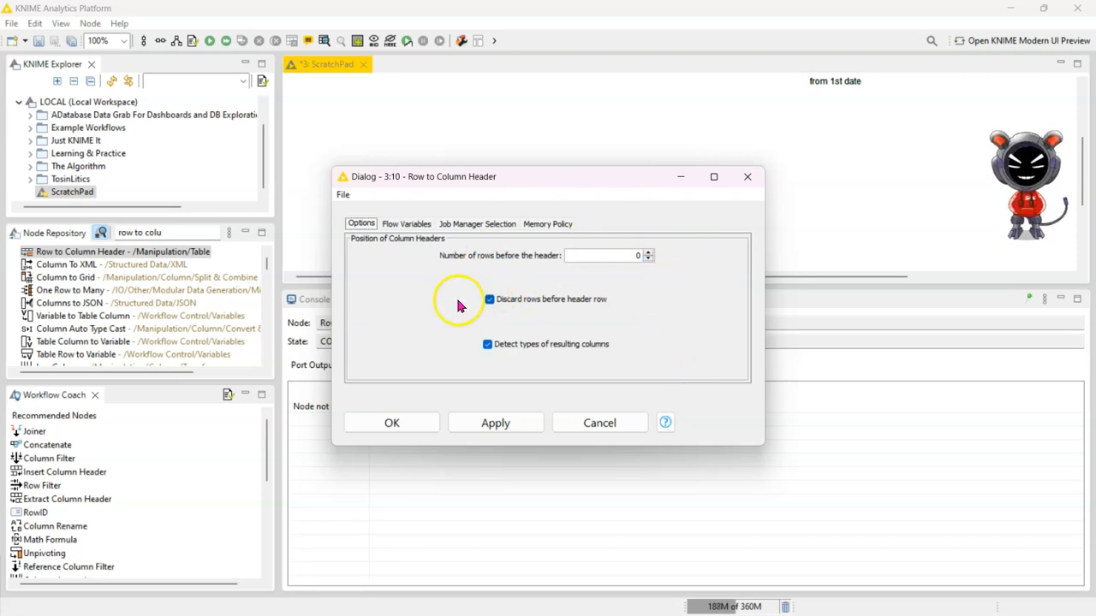
pyautogui.moveTo(531, 298)
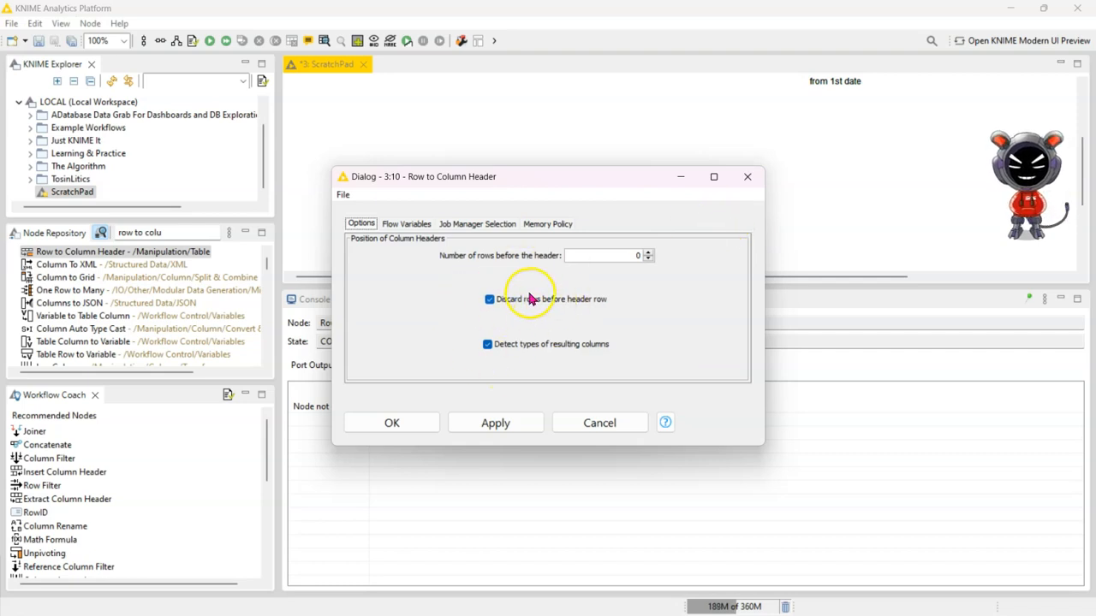
pyautogui.moveTo(630, 289)
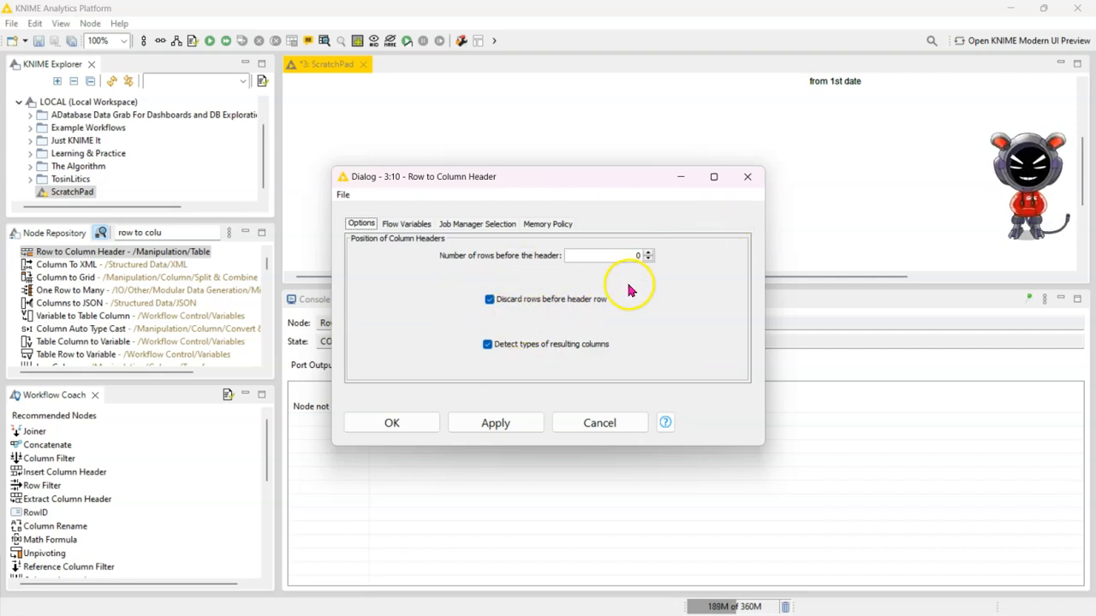
pyautogui.moveTo(548, 344)
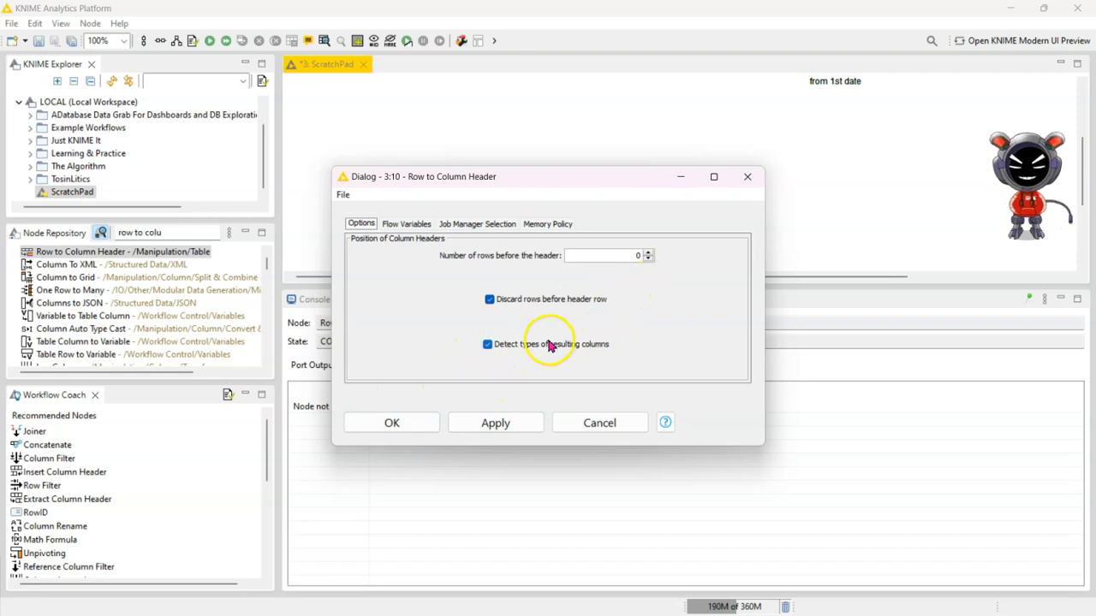
pyautogui.click(391, 421)
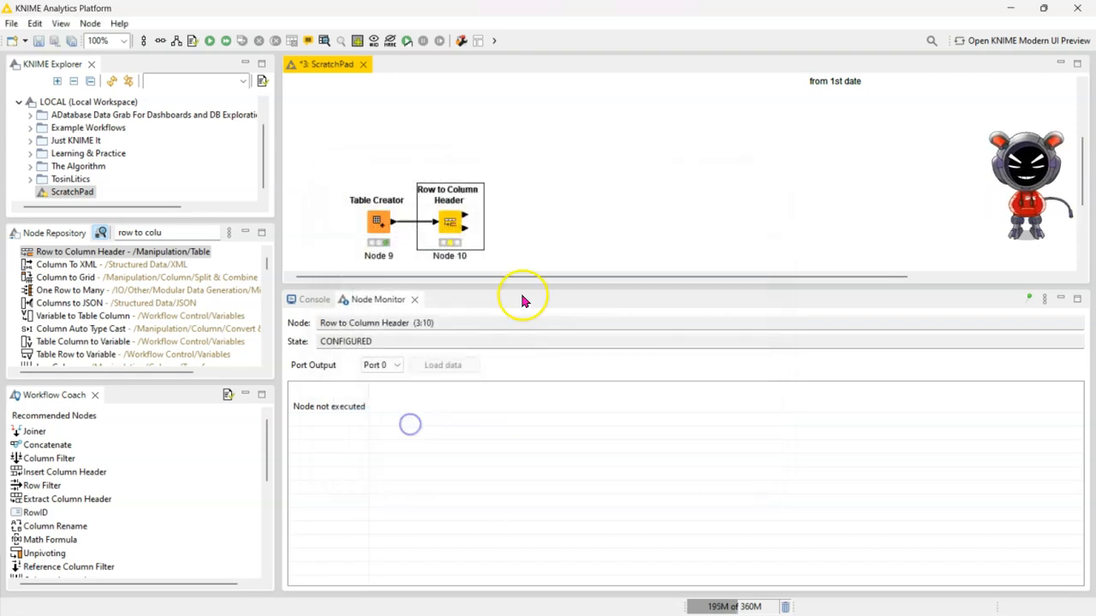
# Execute the node and compare its ID/Name-headed 4-row output with the Table Creator's original table
pyautogui.click(209, 41)
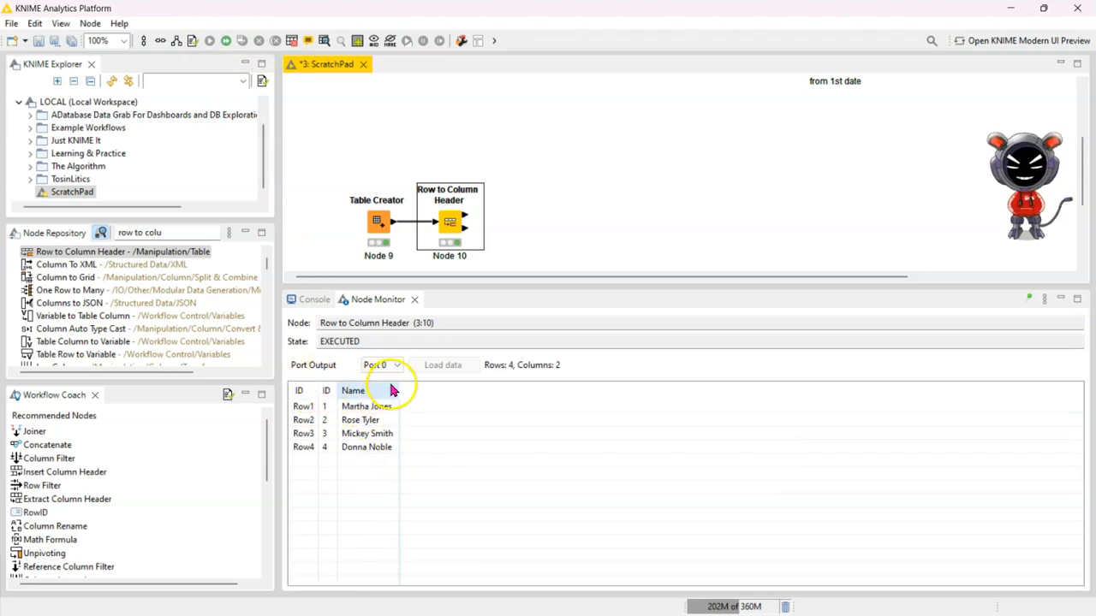
pyautogui.moveTo(401, 504)
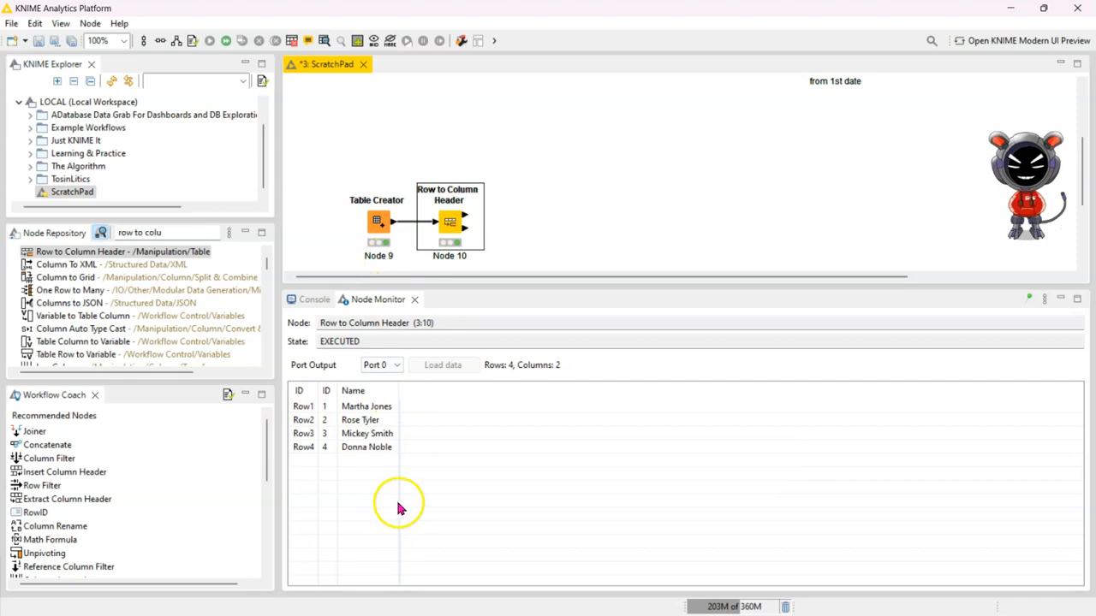
pyautogui.moveTo(428, 445)
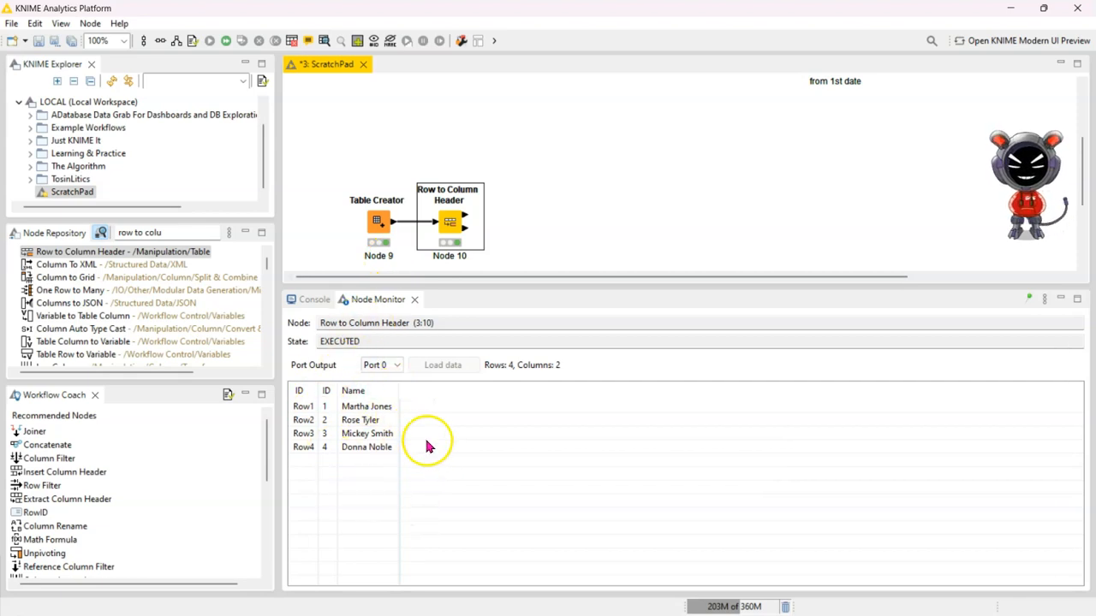
pyautogui.moveTo(383, 476)
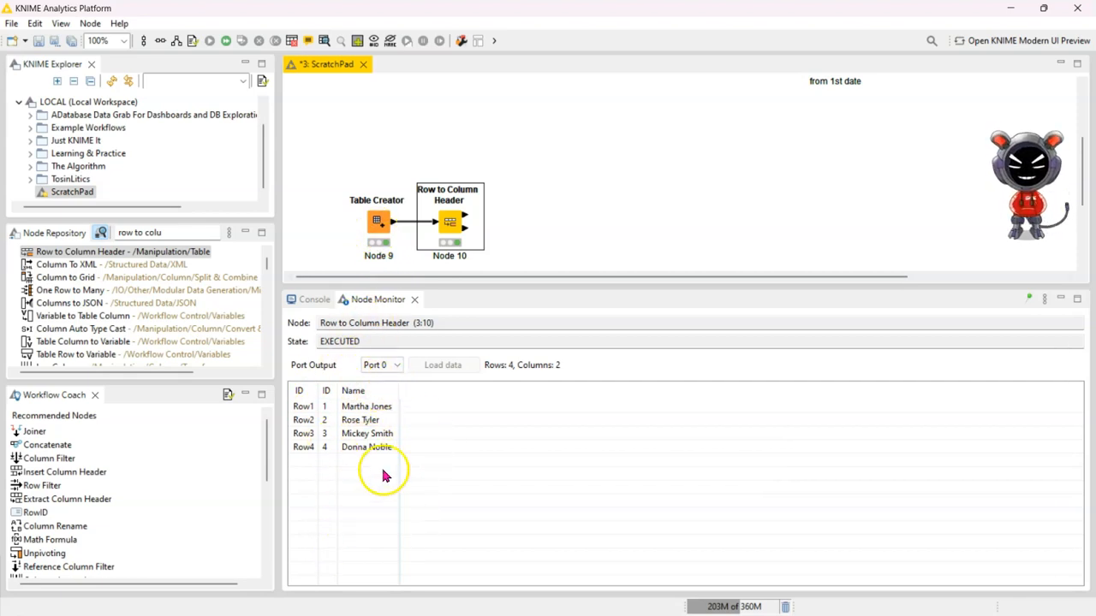
pyautogui.click(378, 221)
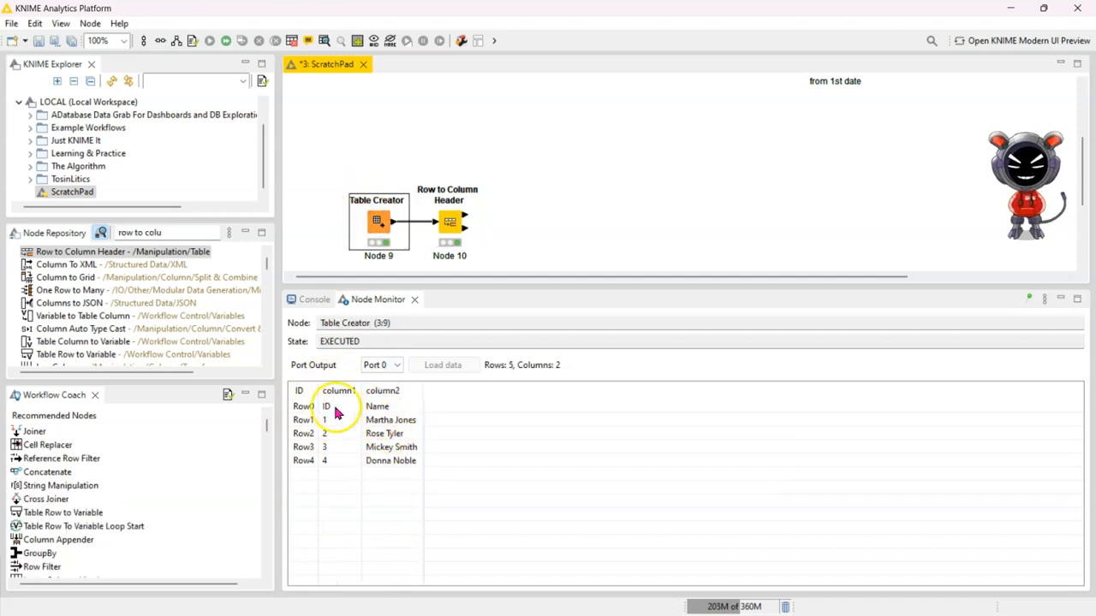
pyautogui.click(449, 221)
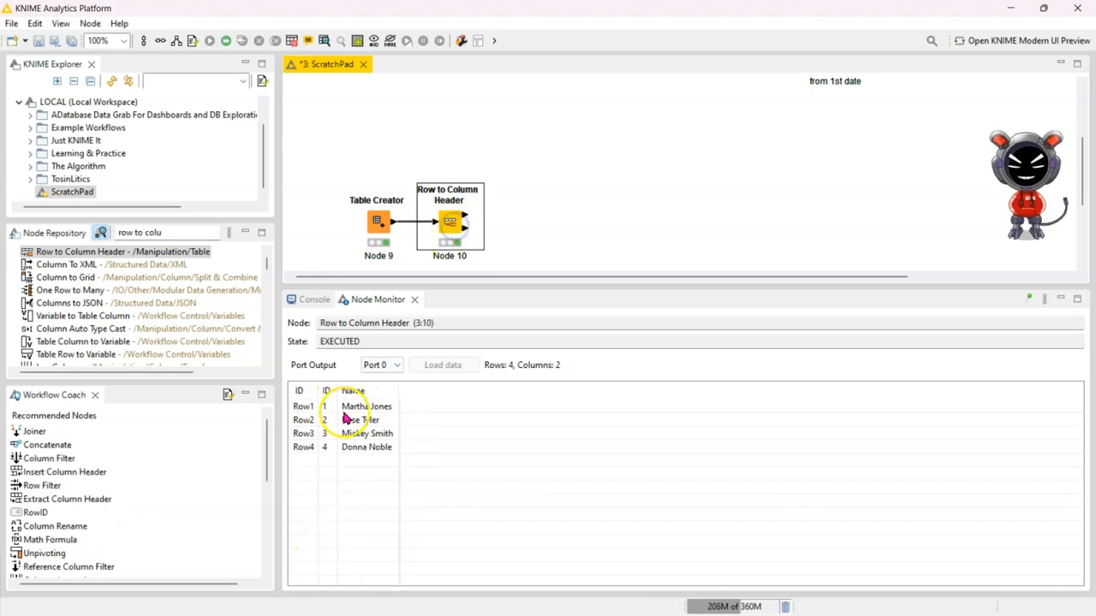
pyautogui.click(449, 222)
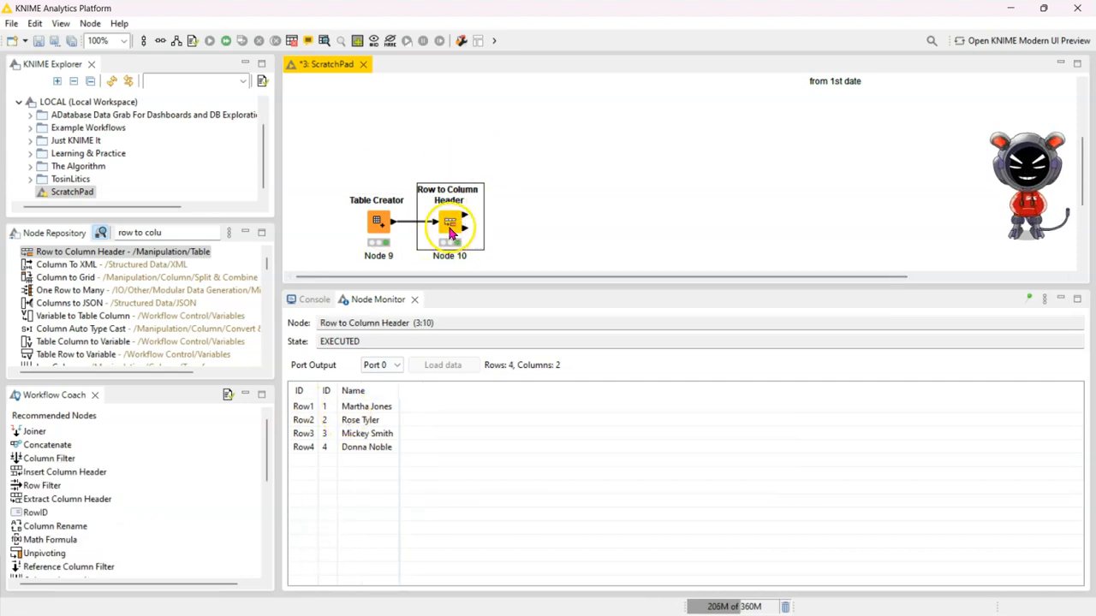
pyautogui.rightClick(449, 219)
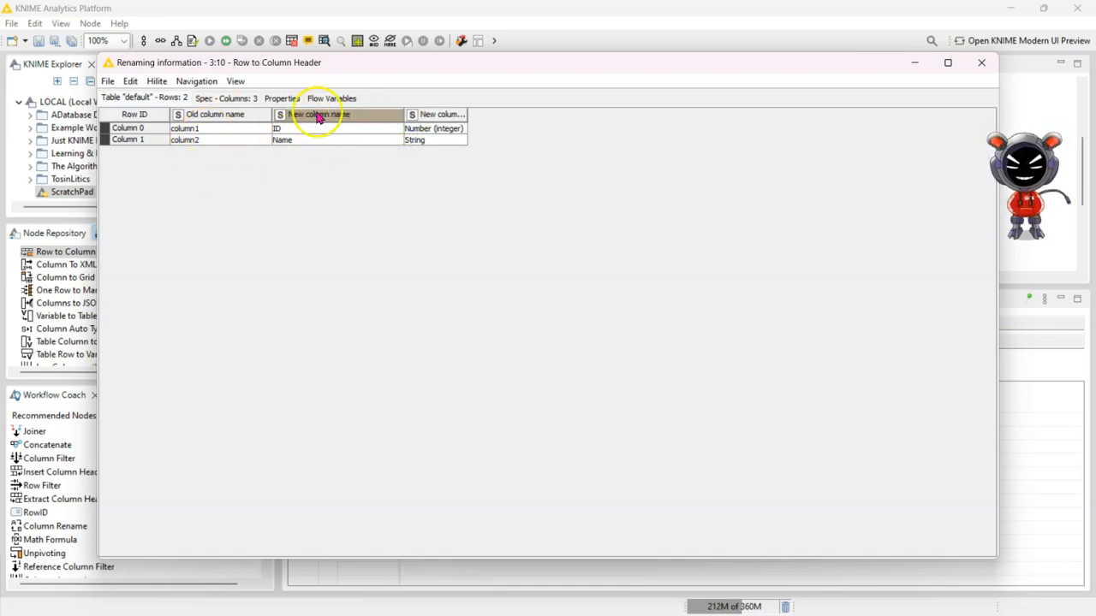
pyautogui.moveTo(334, 147)
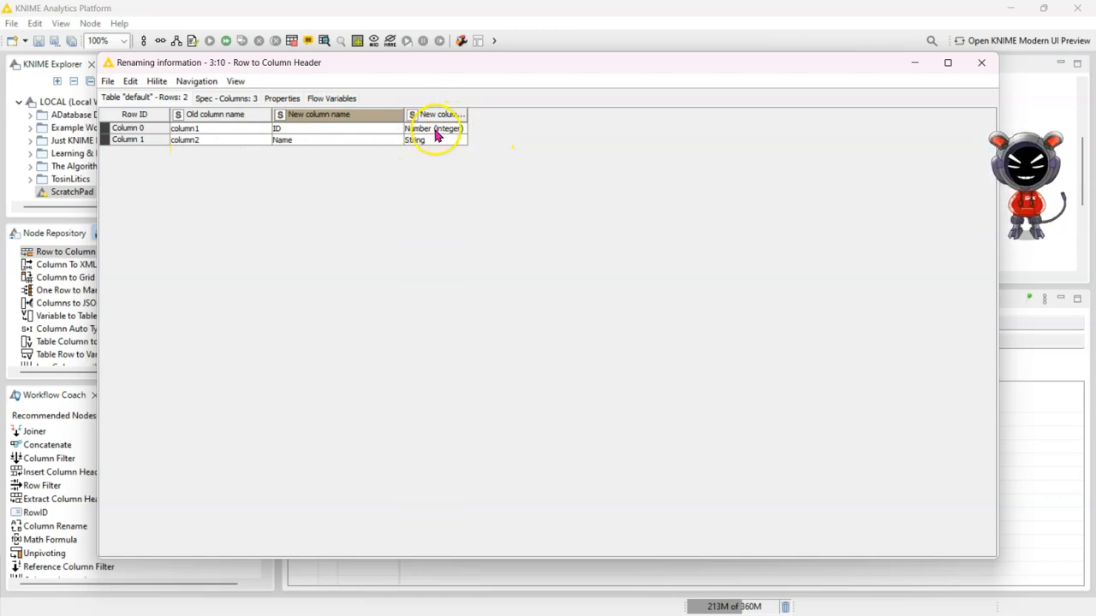
pyautogui.click(436, 140)
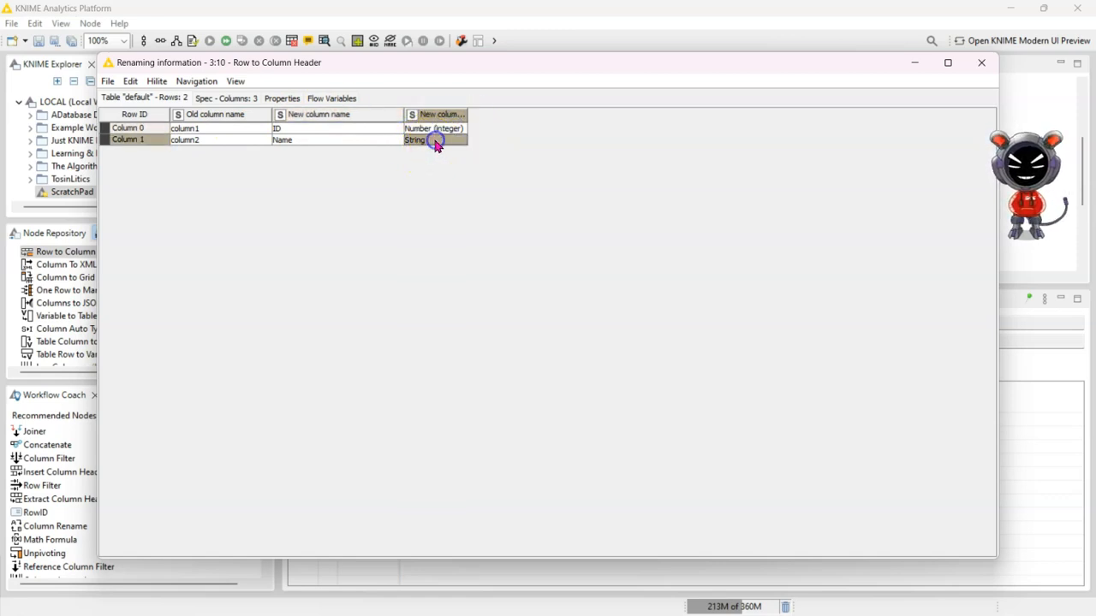
pyautogui.click(981, 62)
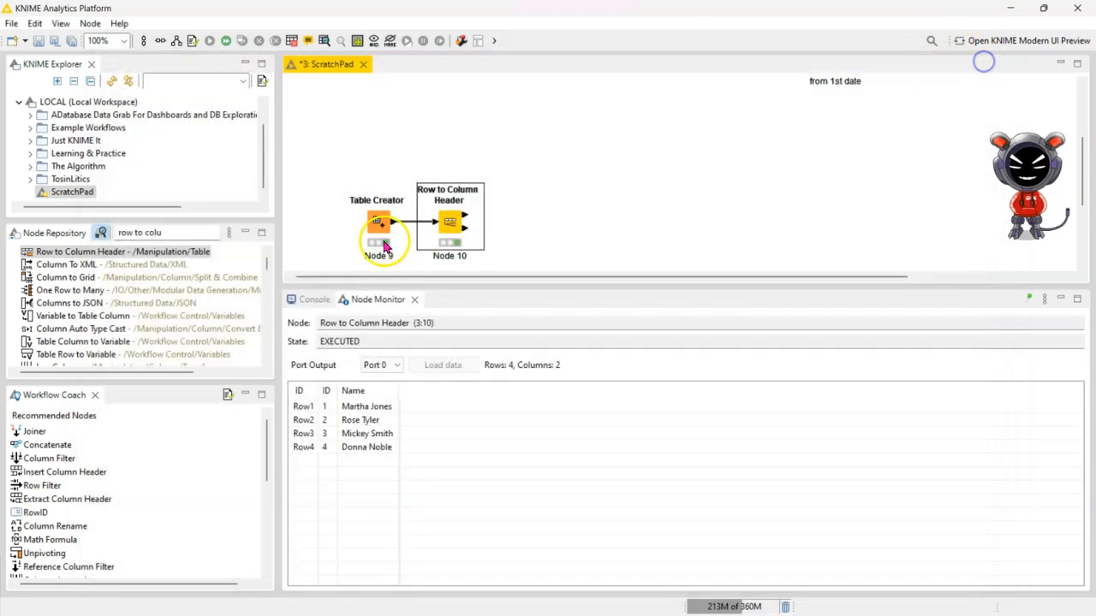
pyautogui.rightClick(449, 223)
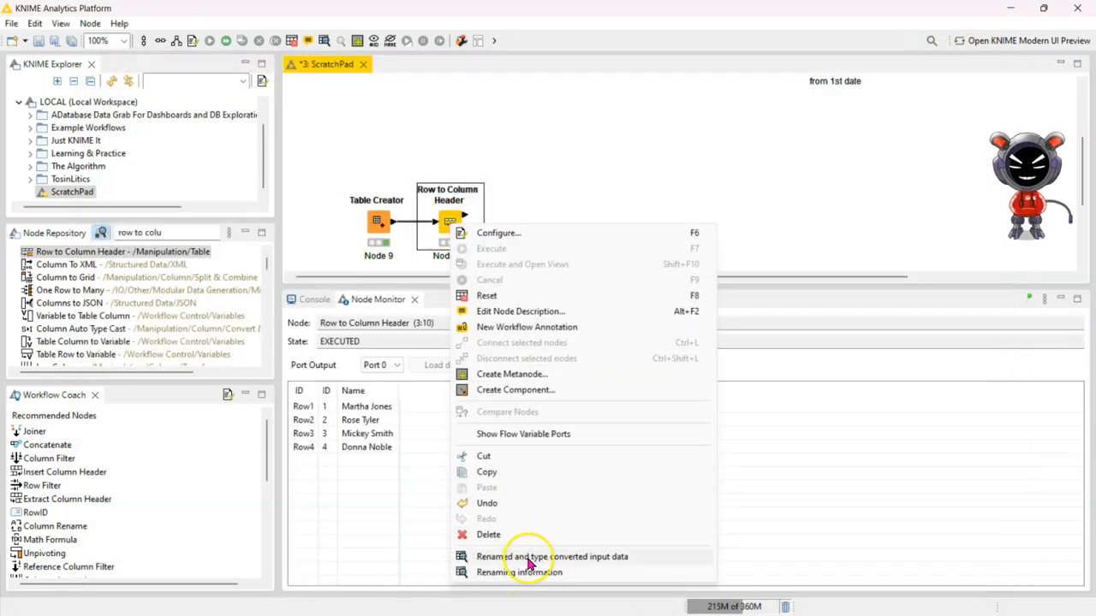
pyautogui.click(551, 557)
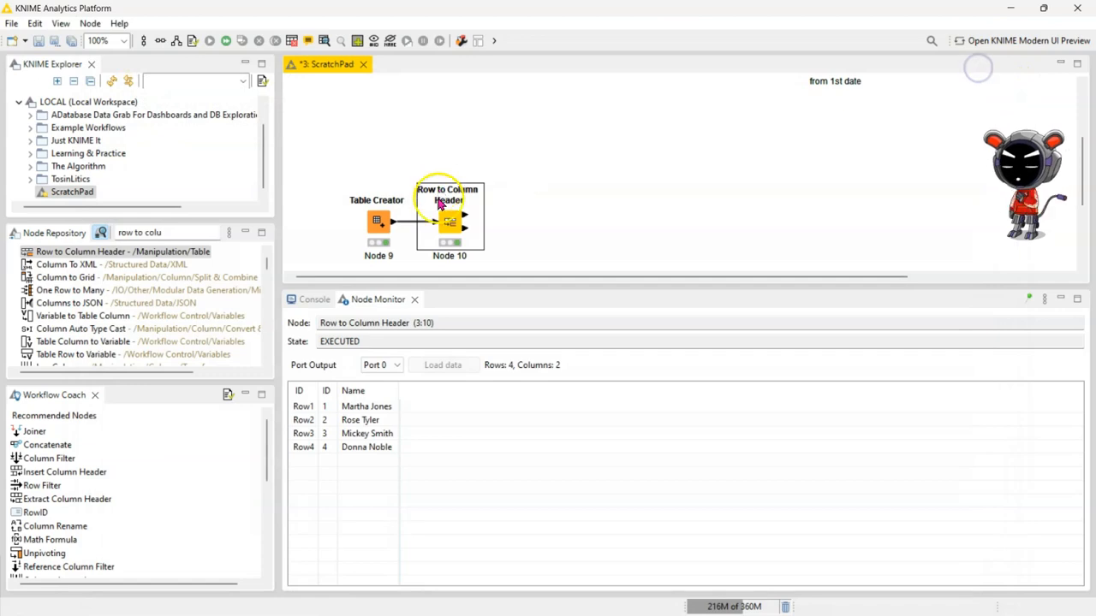
pyautogui.rightClick(377, 219)
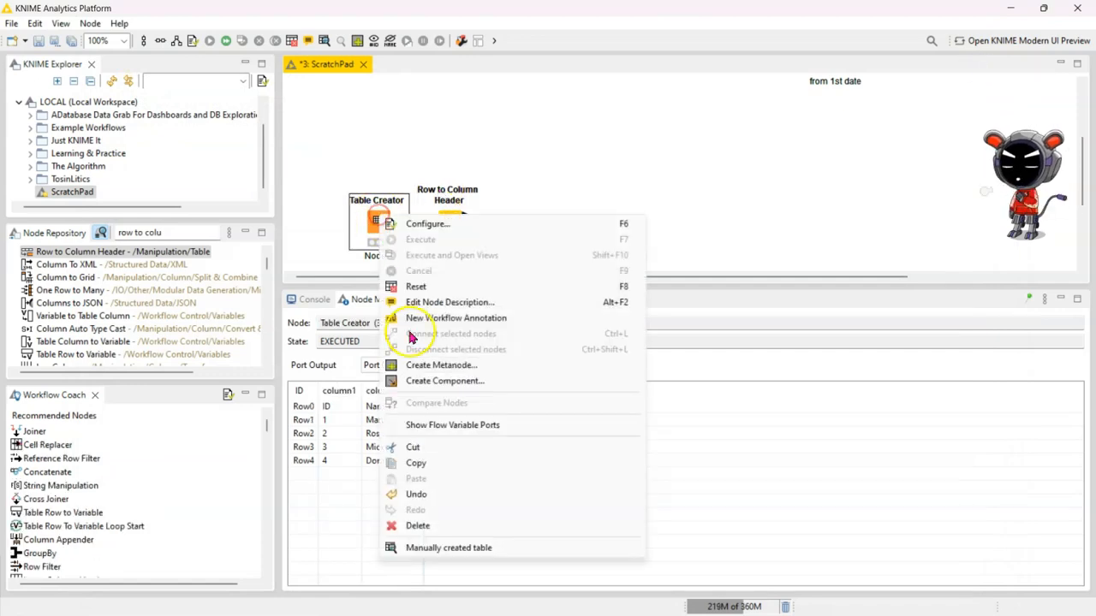
pyautogui.click(449, 548)
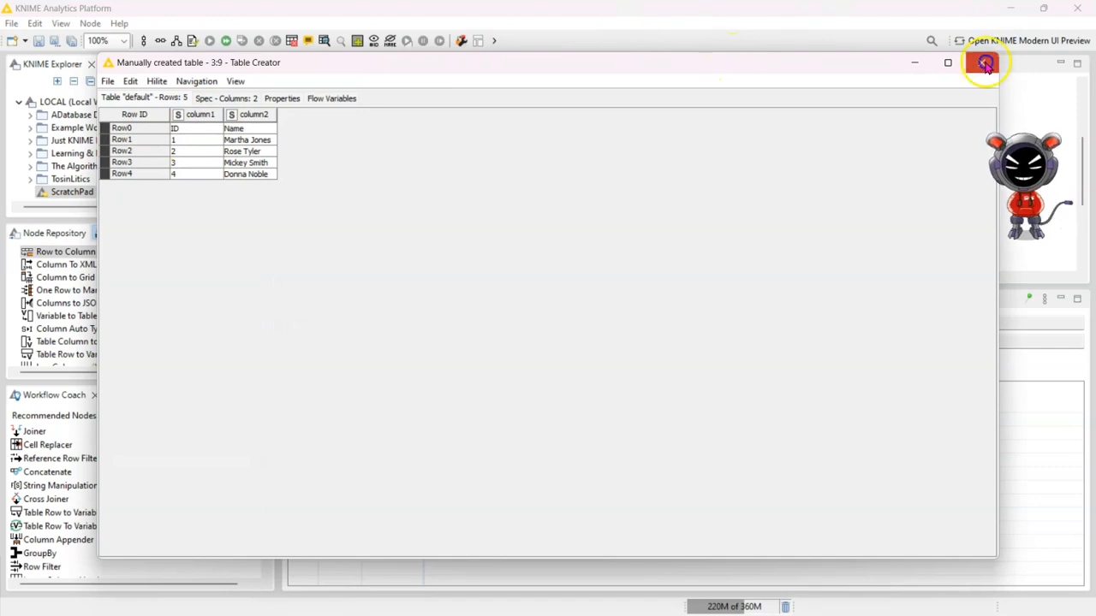
pyautogui.click(983, 62)
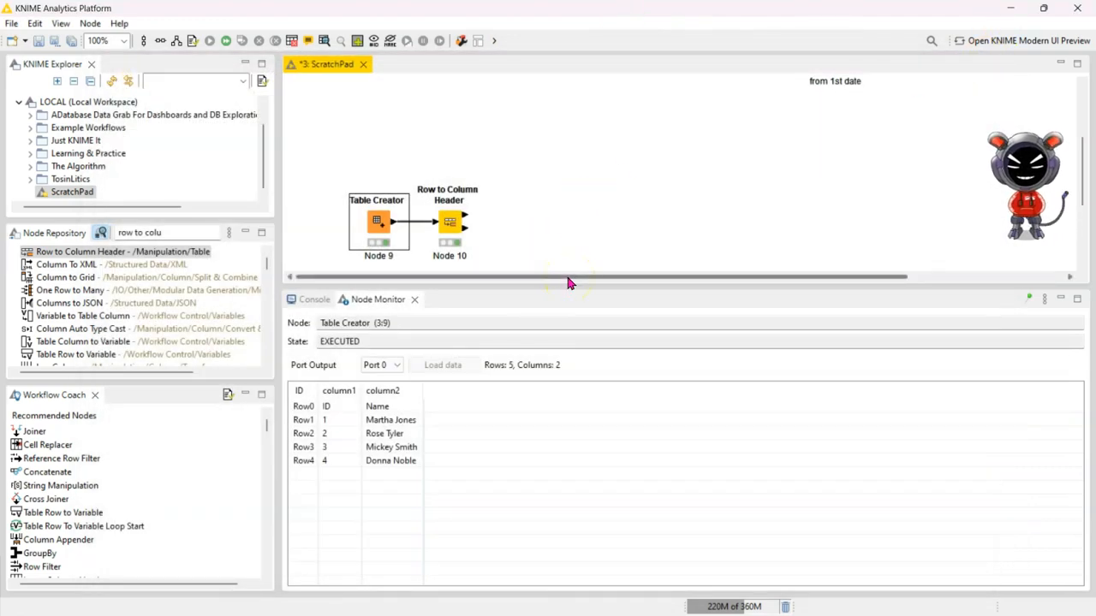